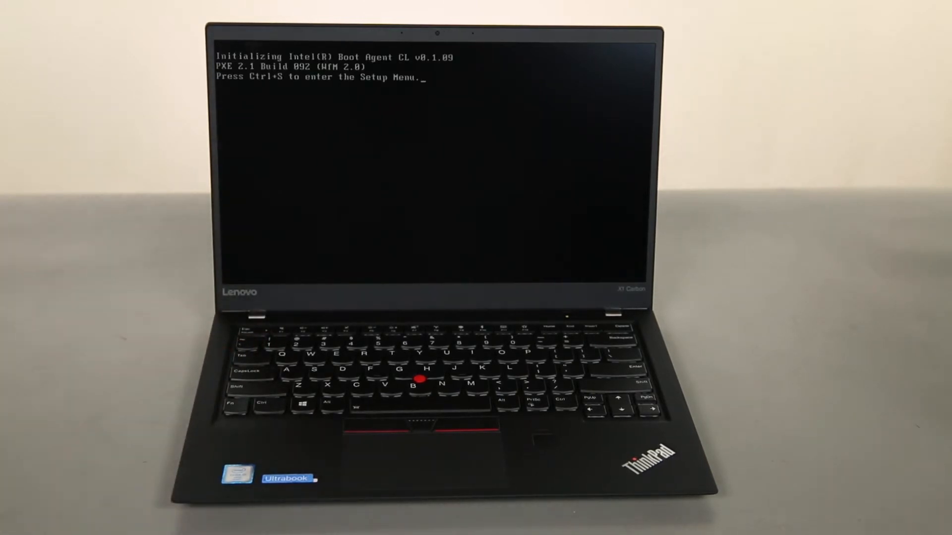
- Enter ThinkPad Setup at boot and move to the Config menu of hardware categories
key(ctrl+s)
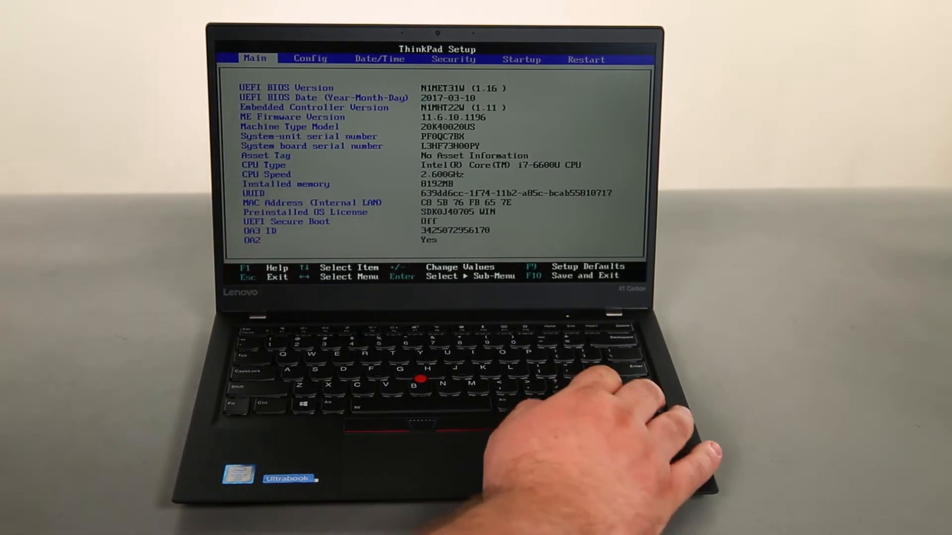
key(Right)
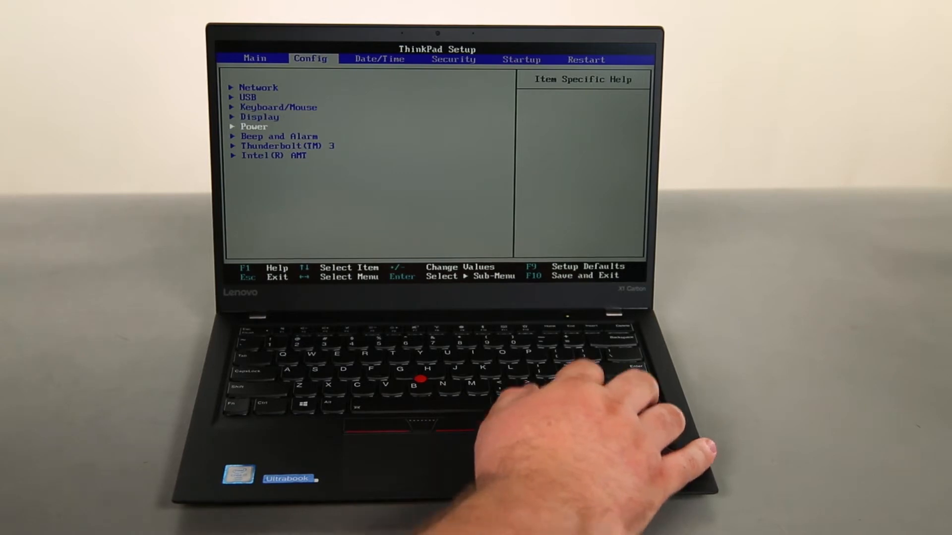
- In Power settings, choose Disable Built-in Battery and confirm the power-down with Yes
key(enter)
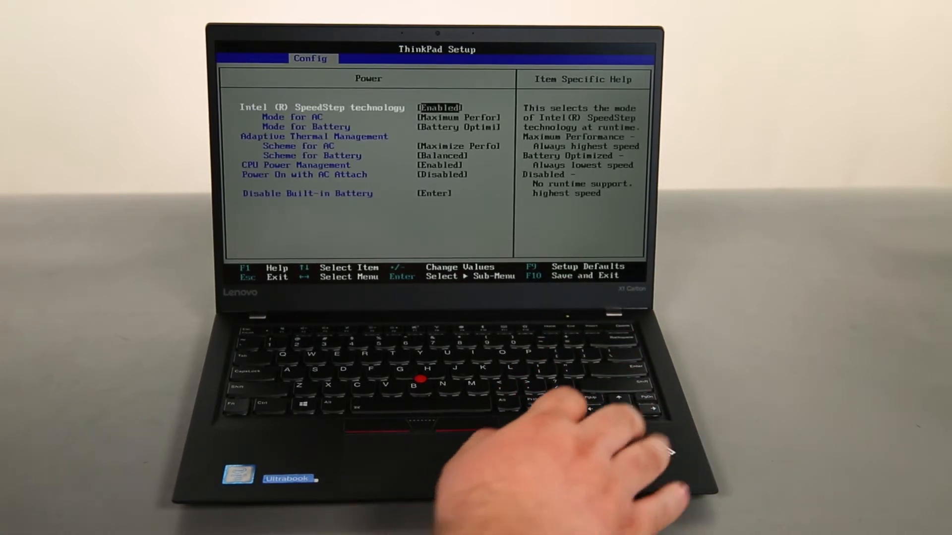
key(down)
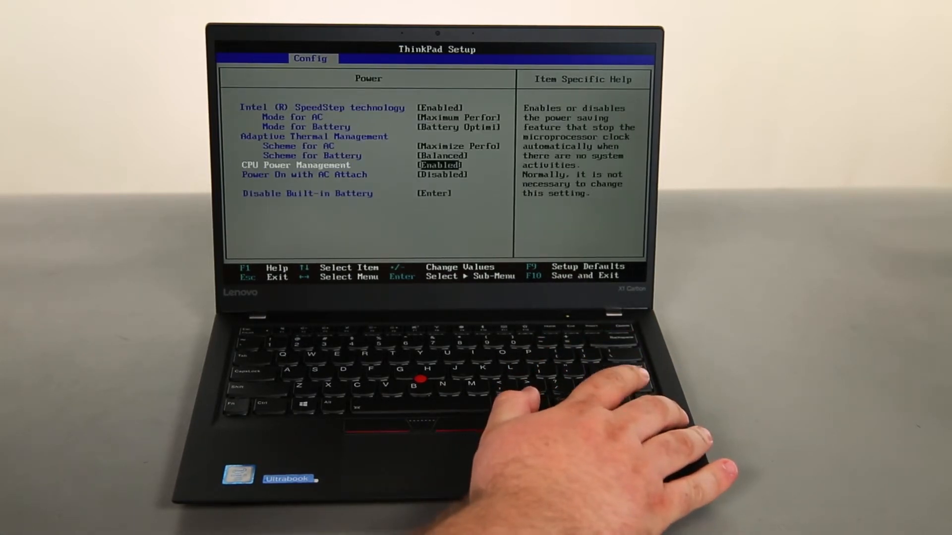
key(enter)
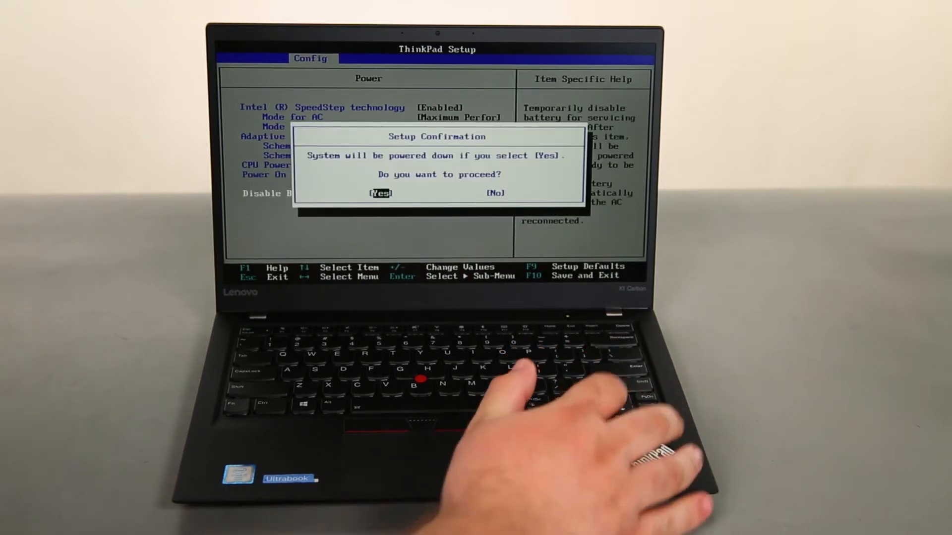